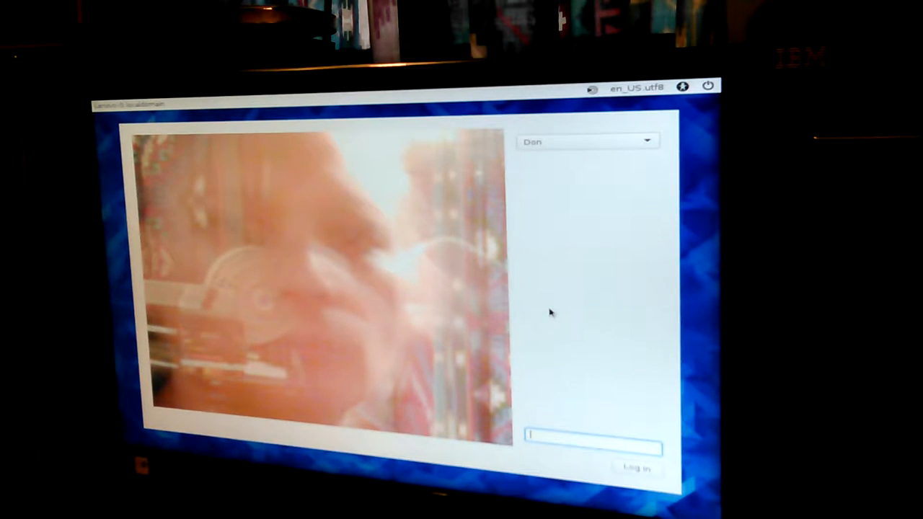
text(***)
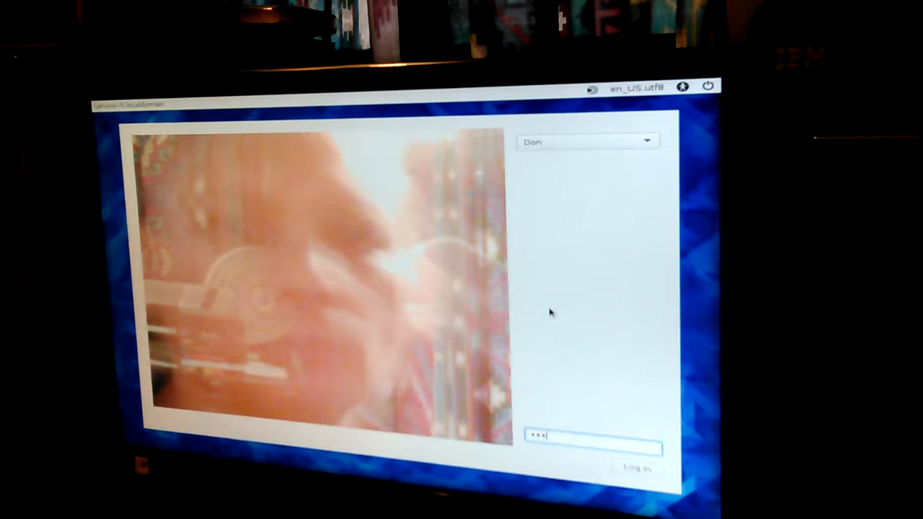